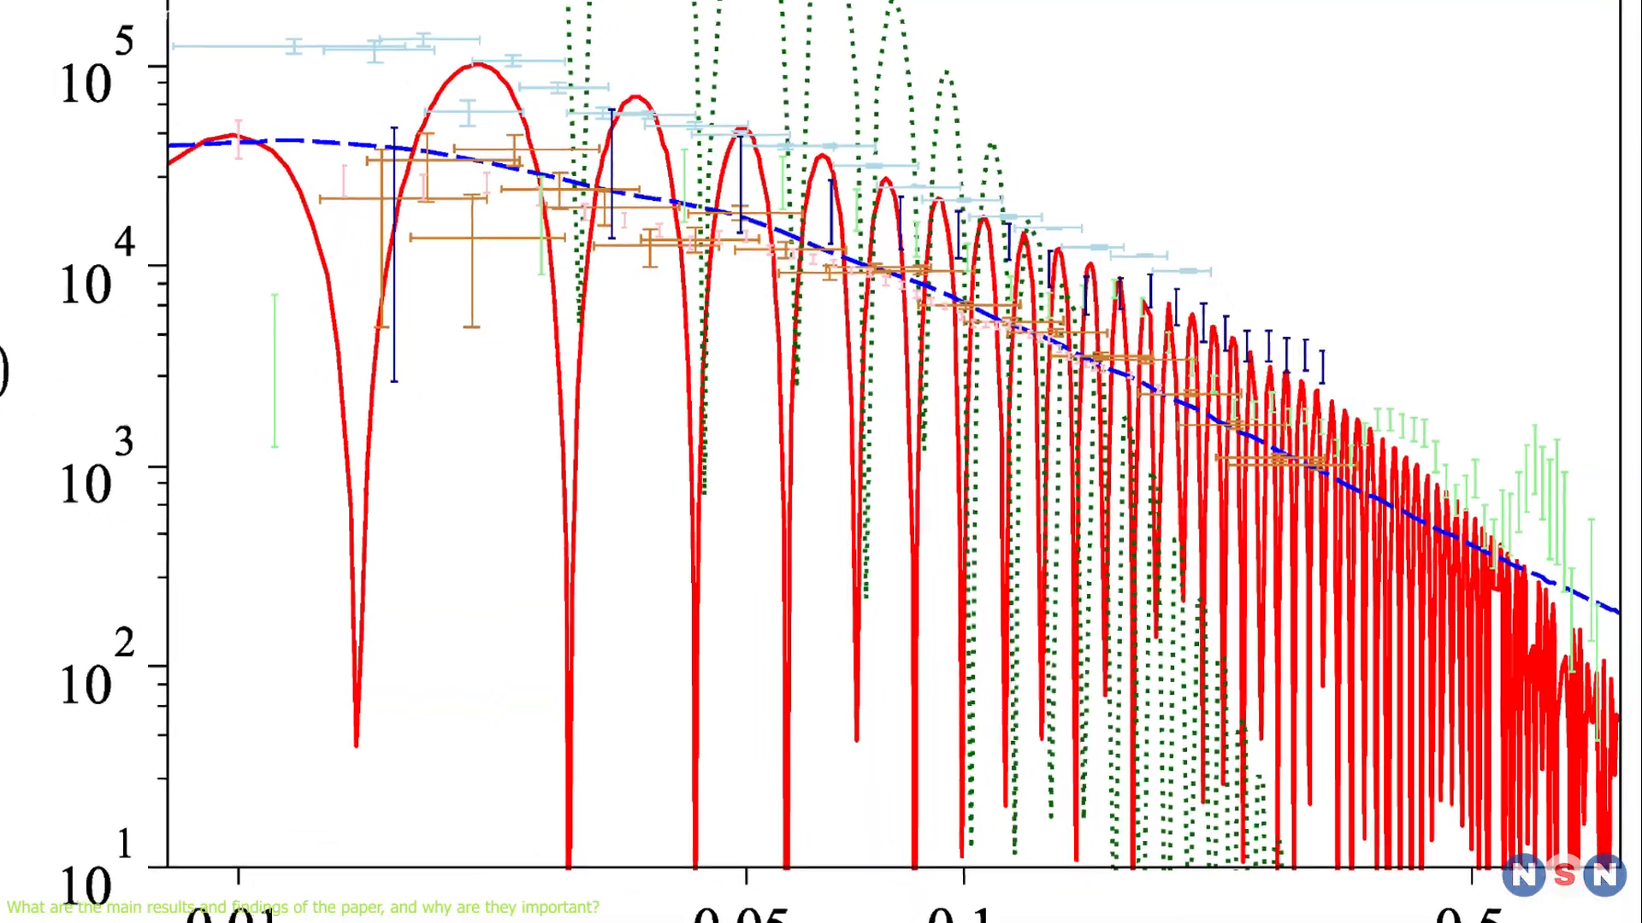
scroll("down", 3)
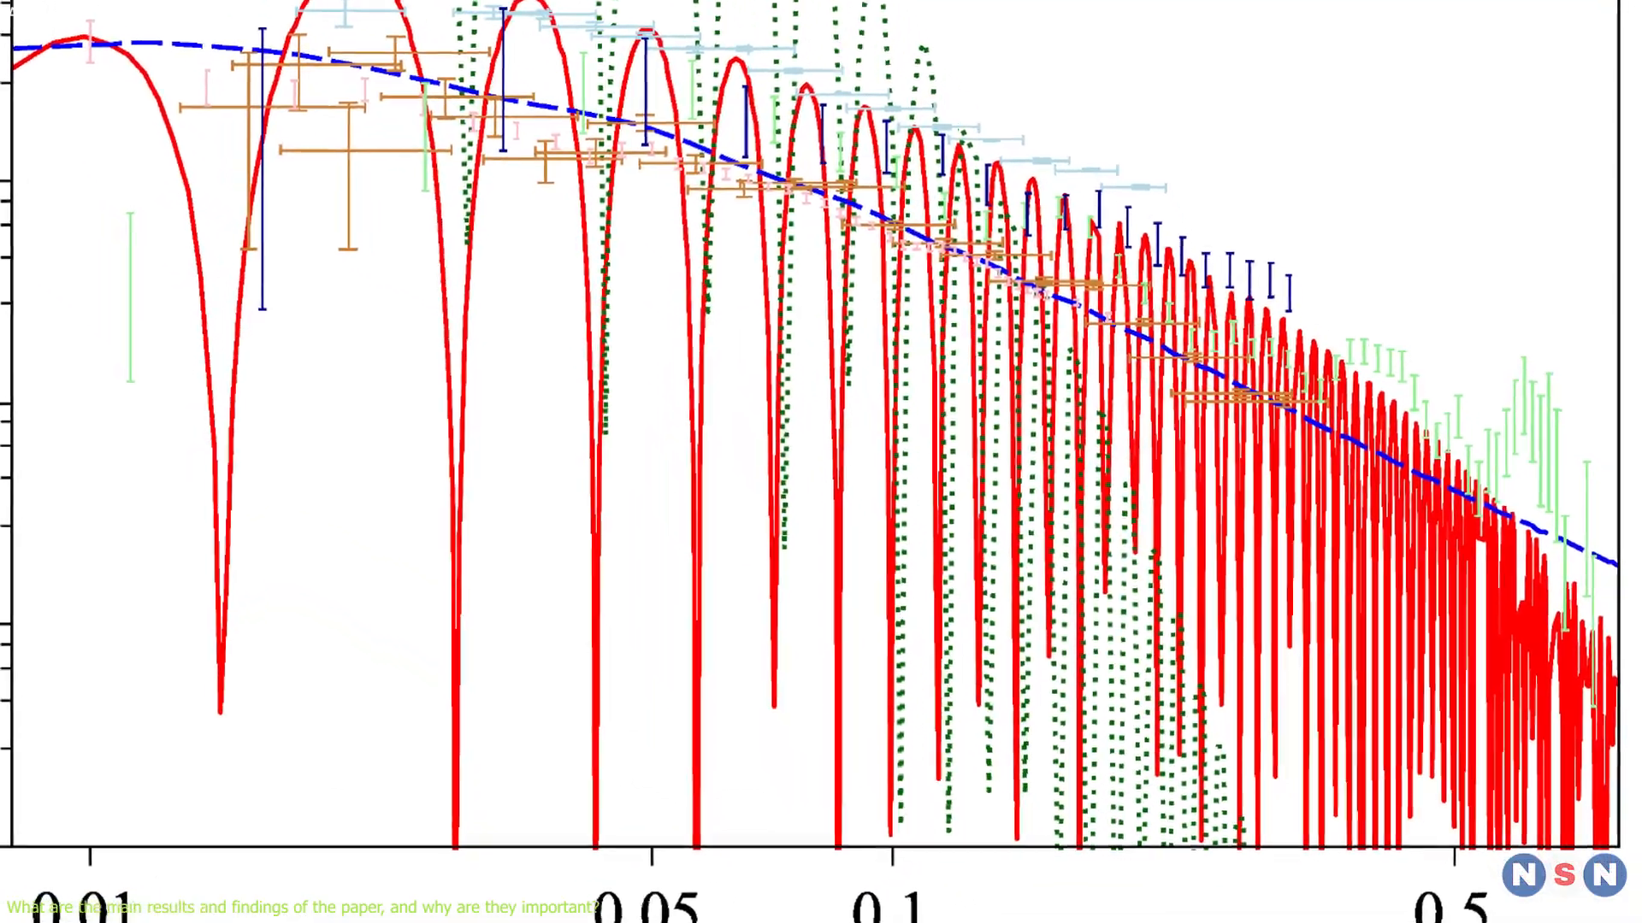